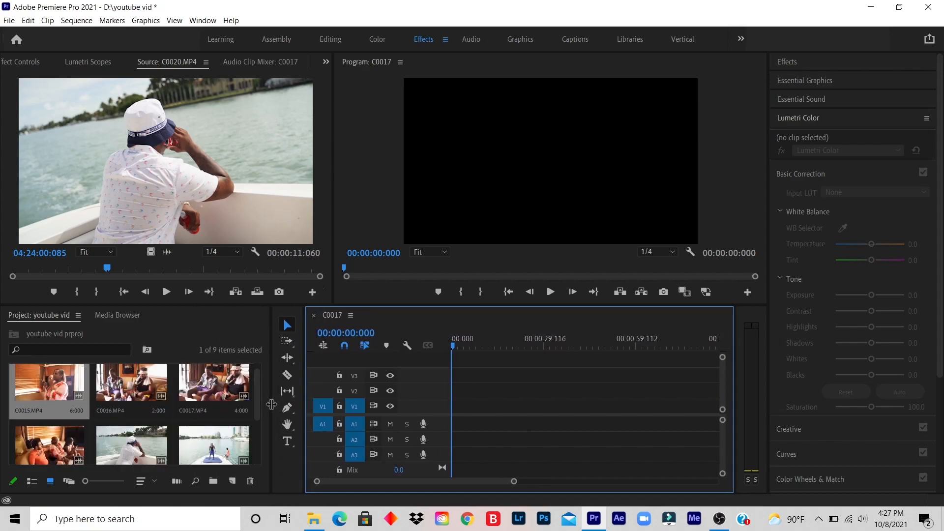
mouse_move(423, 386)
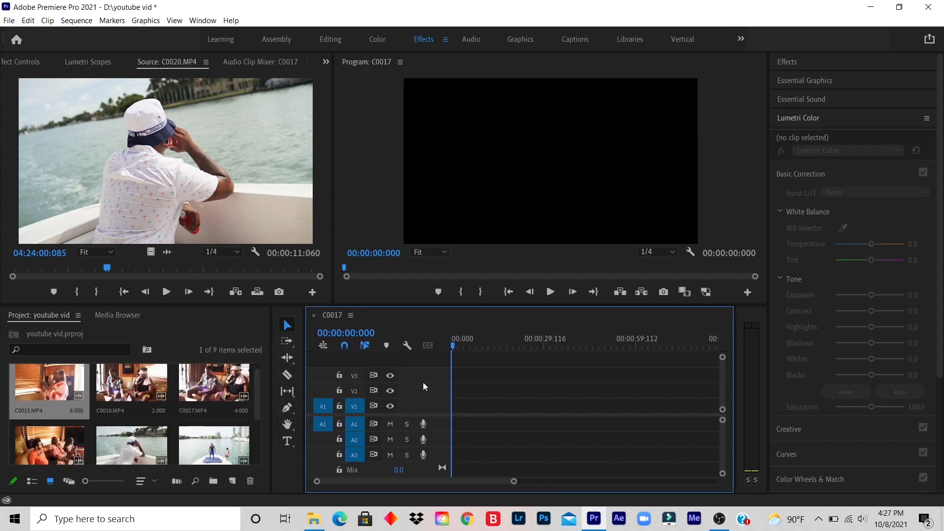
mouse_move(287, 392)
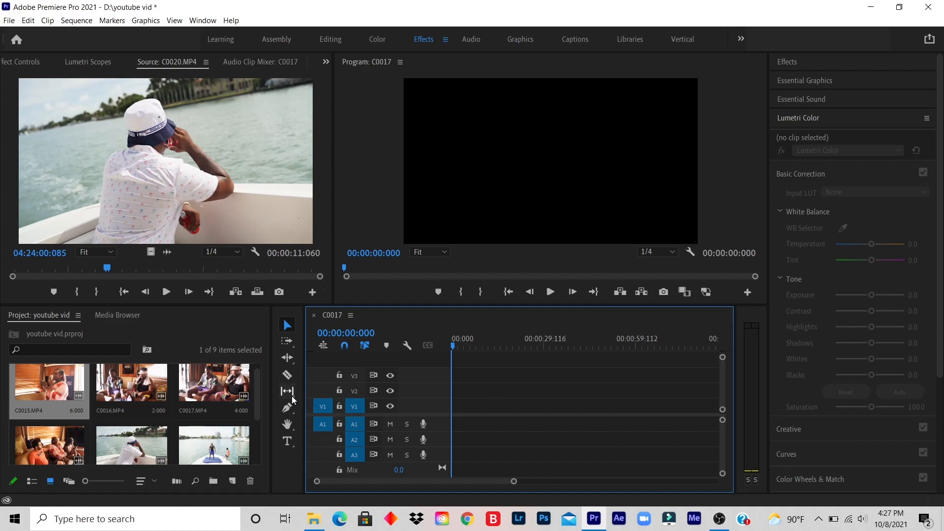
mouse_move(287, 408)
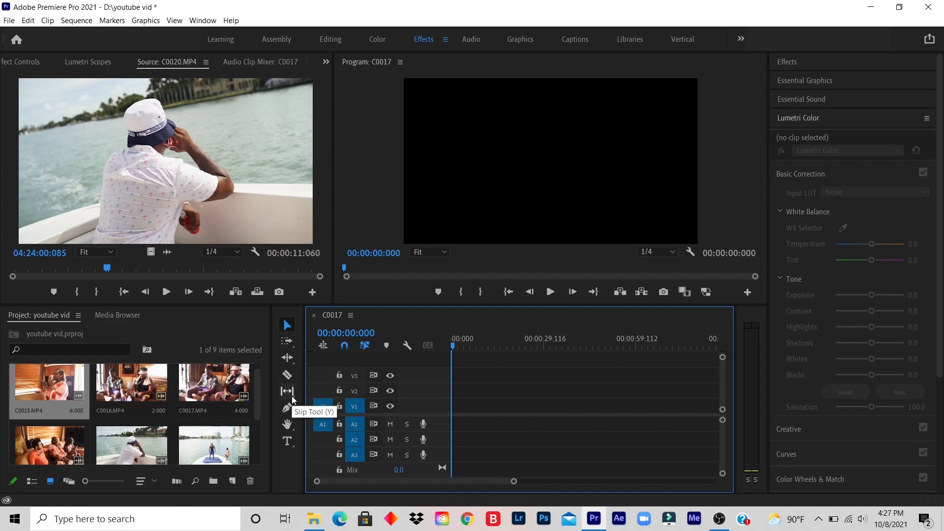
mouse_move(60, 401)
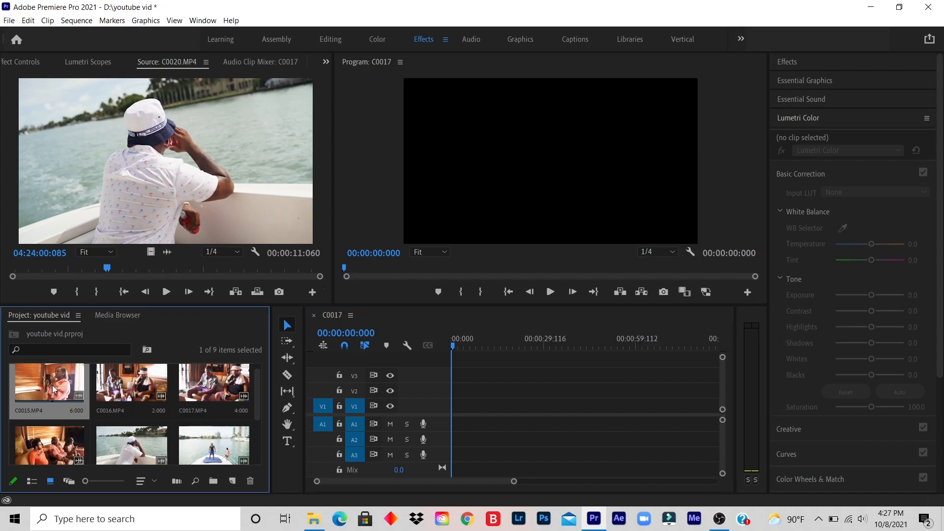
- Preview the first project clip, then the couch clip C0019.MP4, in the Source Monitor
double_click(48, 383)
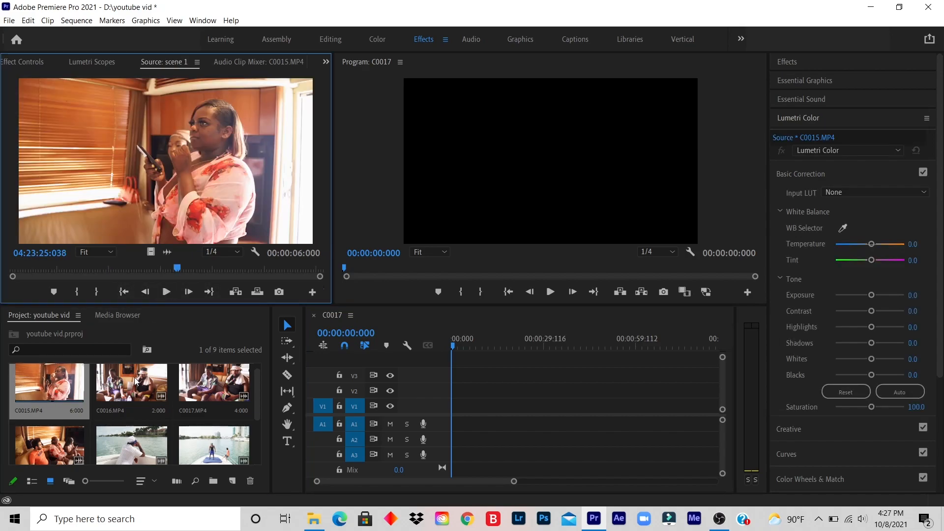
double_click(131, 383)
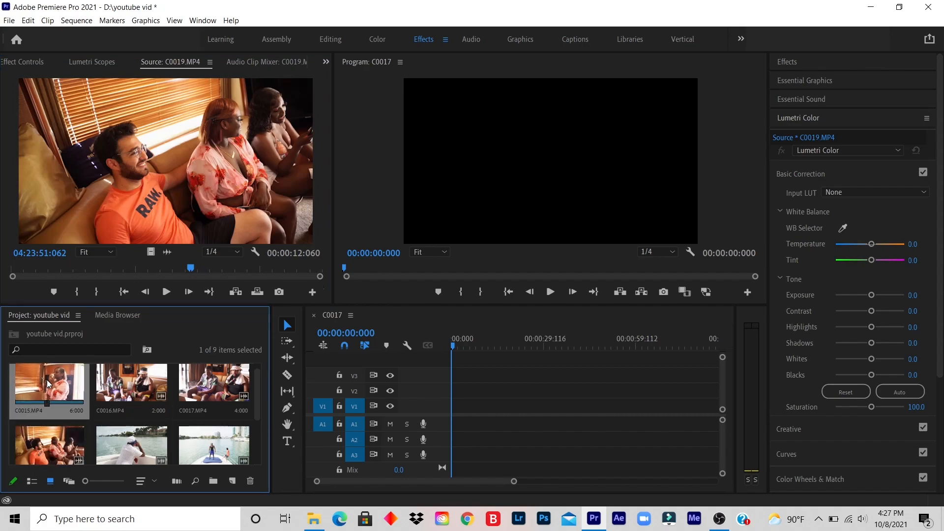
mouse_move(57, 400)
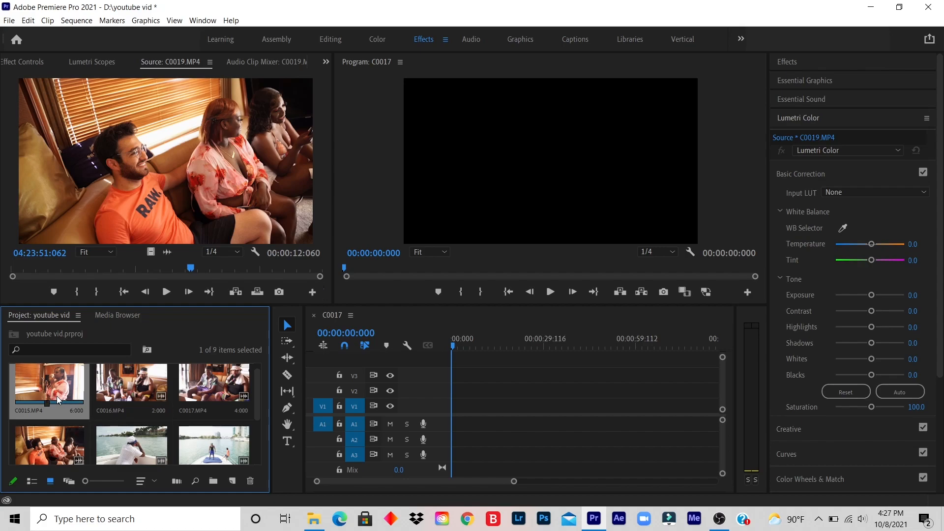
- Rename C0015.MP4 to 'scene 1' and begin renaming C0016.MP4 to 'scene 2'
right_click(49, 388)
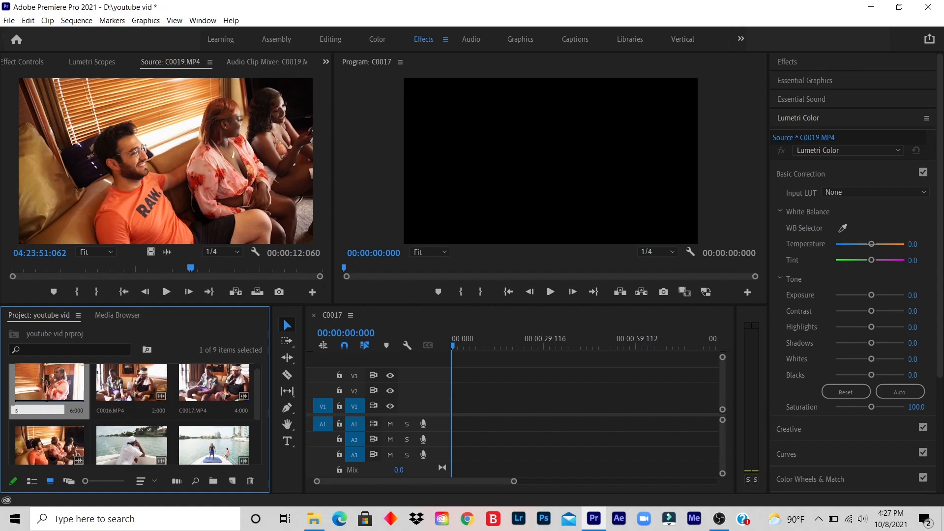
type("scene 1")
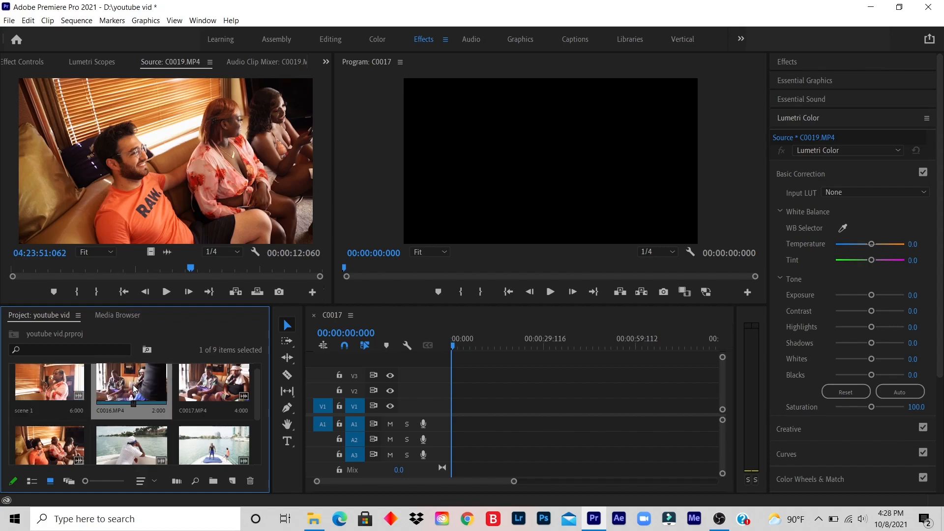
right_click(131, 388)
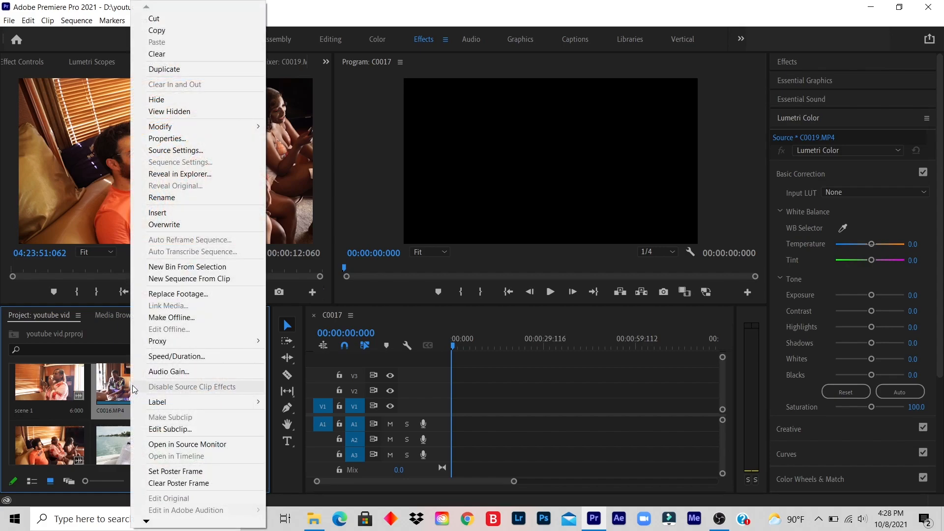
mouse_move(167, 198)
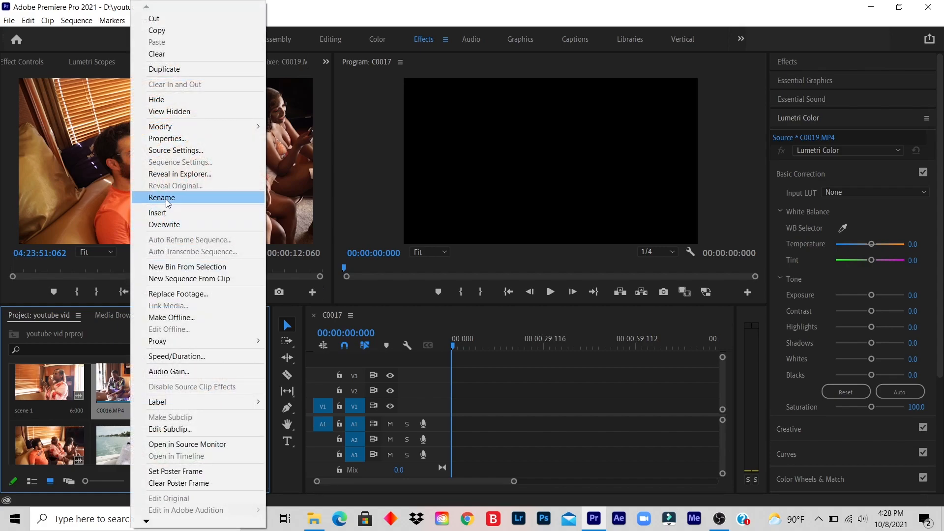
left_click(161, 197)
type("scene 2")
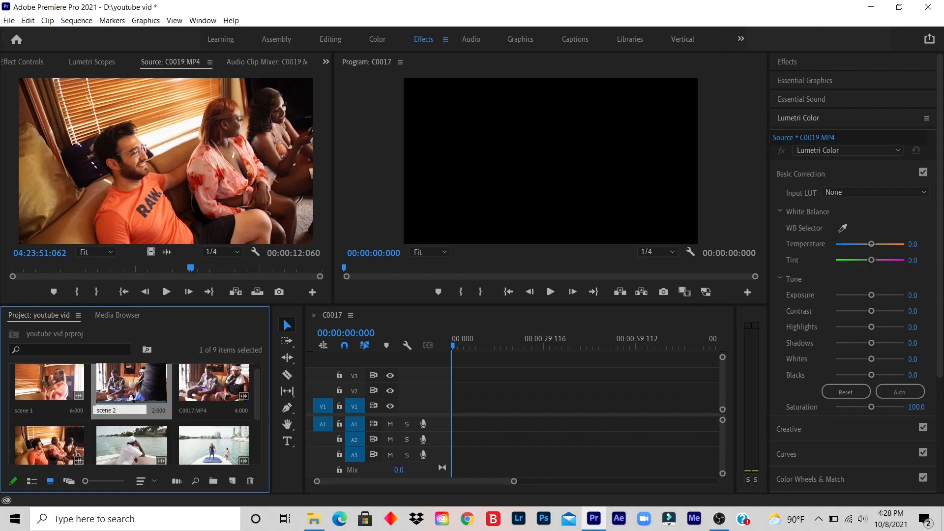
mouse_move(167, 204)
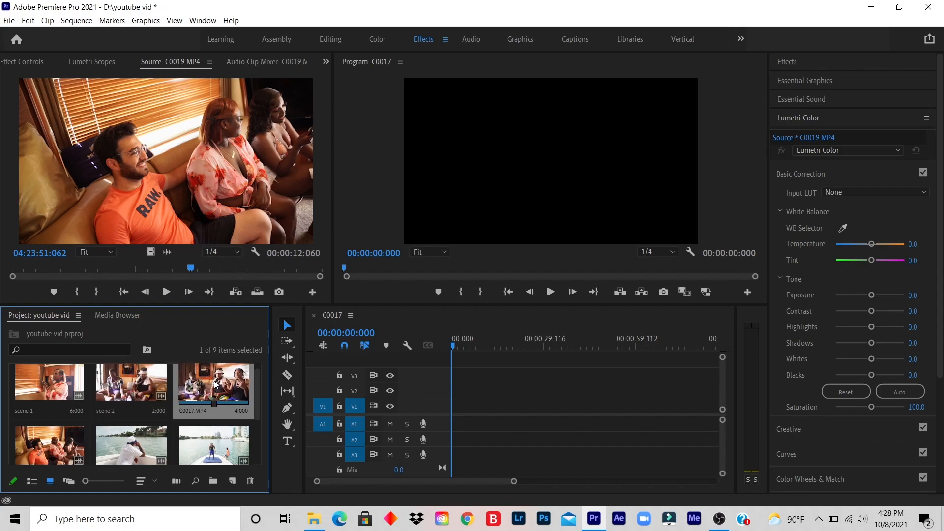
- Rename clip C0017.MP4 to 'broll handshake'
right_click(213, 382)
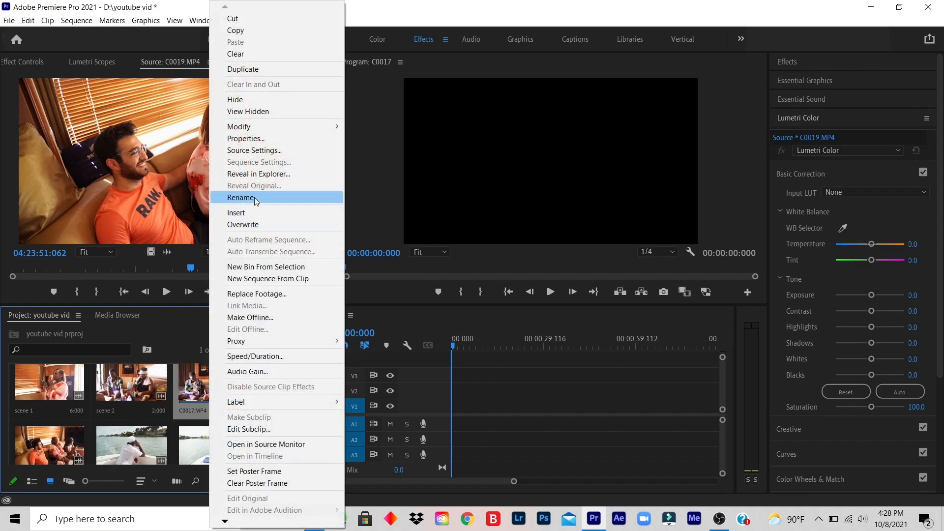
left_click(241, 198)
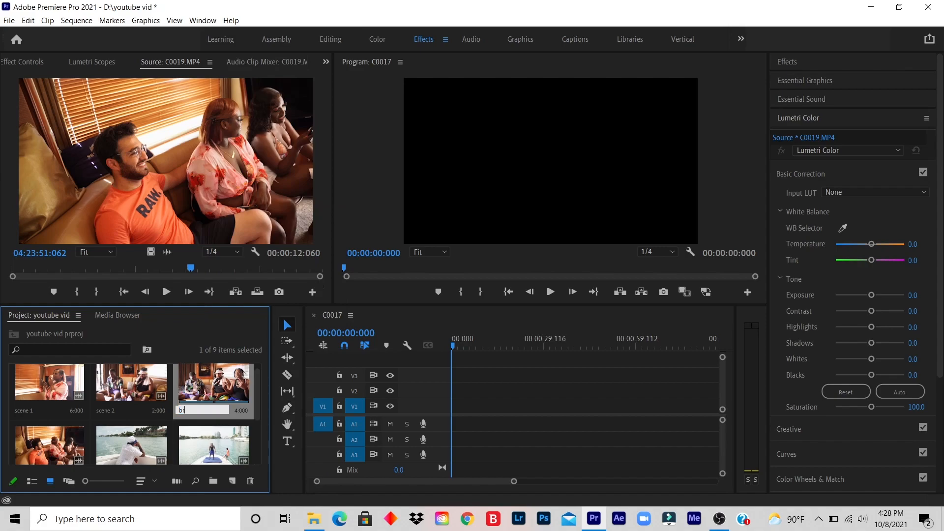
type("oll handshake")
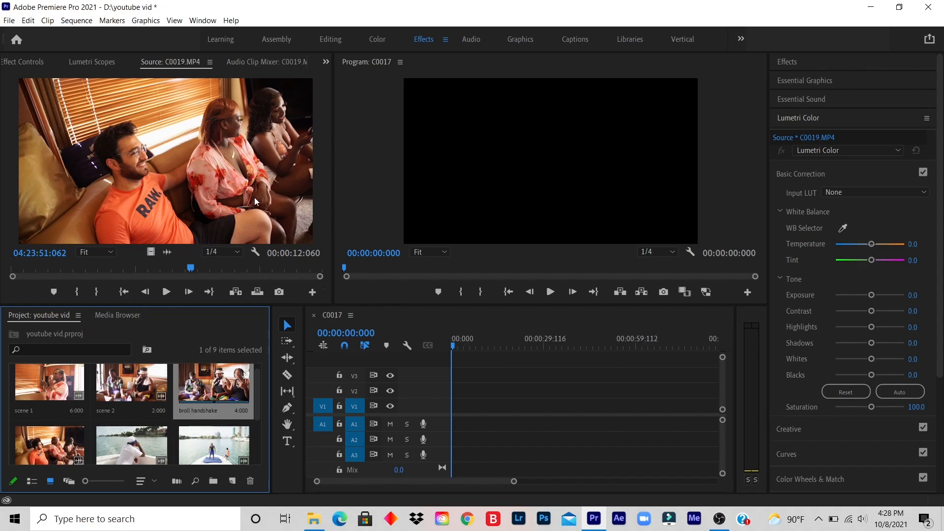
mouse_move(130, 380)
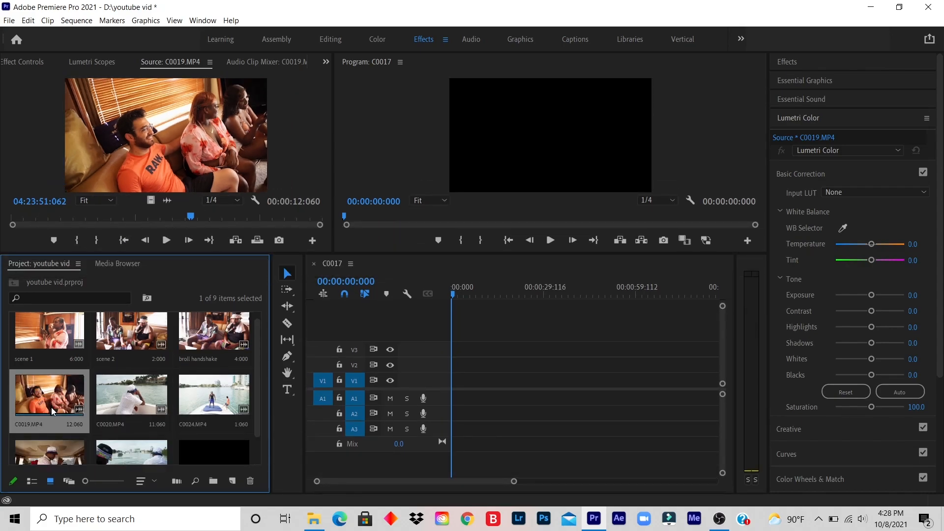
- Rename the sofa clip C0019.MP4 to 'broll sitting'
right_click(49, 395)
type("broll sitting")
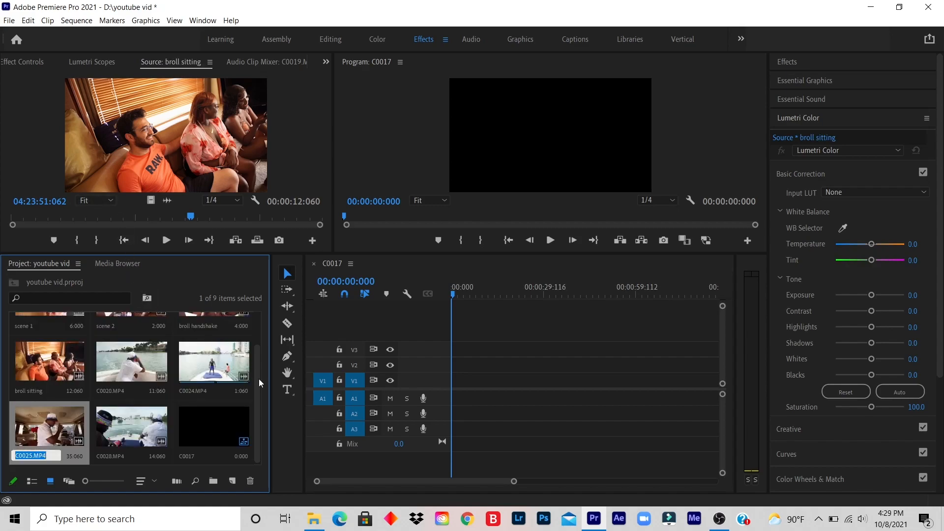
scroll("up", 3)
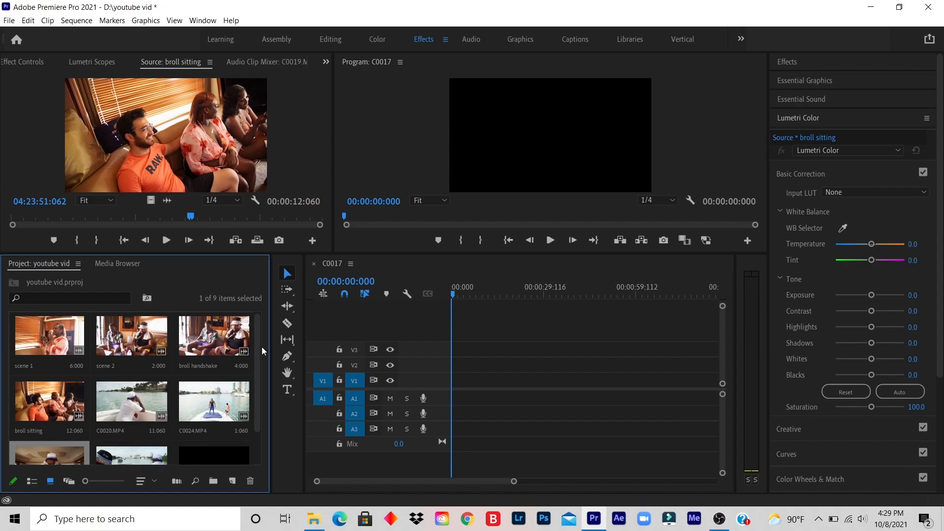
mouse_move(40, 320)
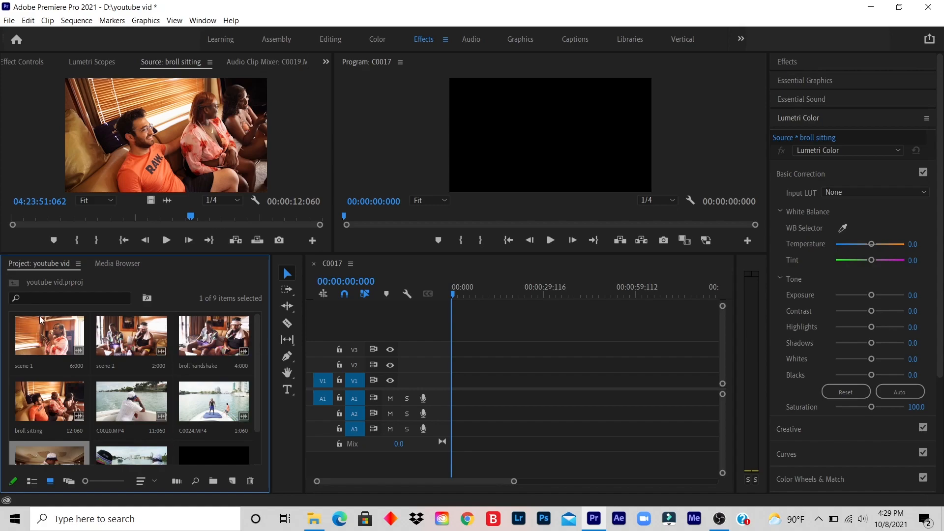
left_click(69, 298)
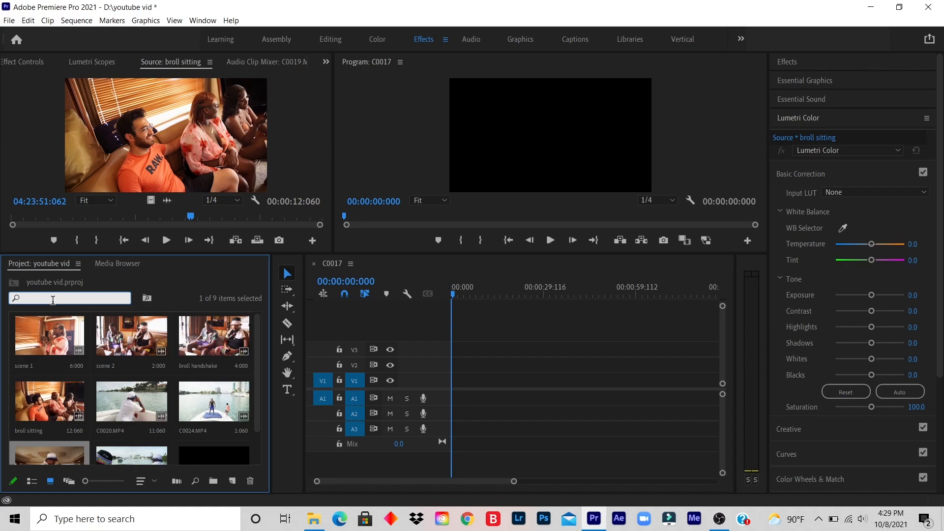
left_click(69, 298)
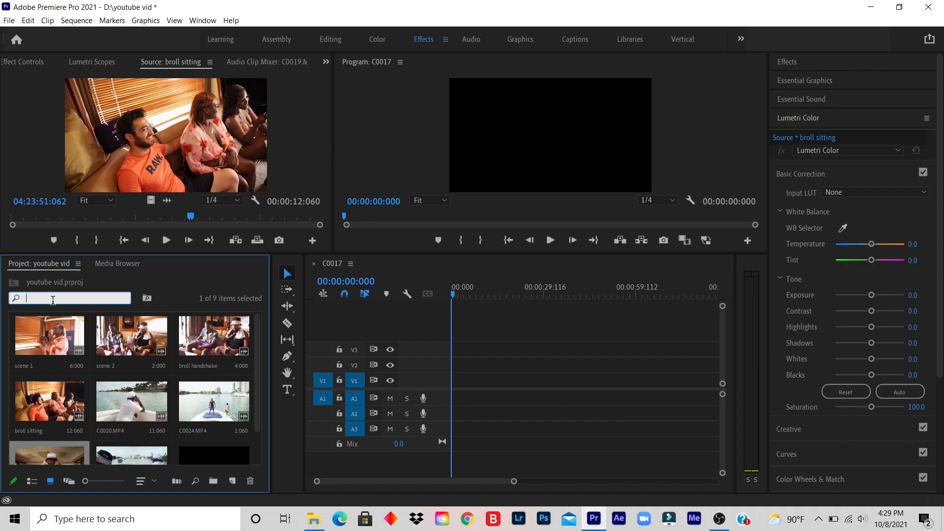
type("broll")
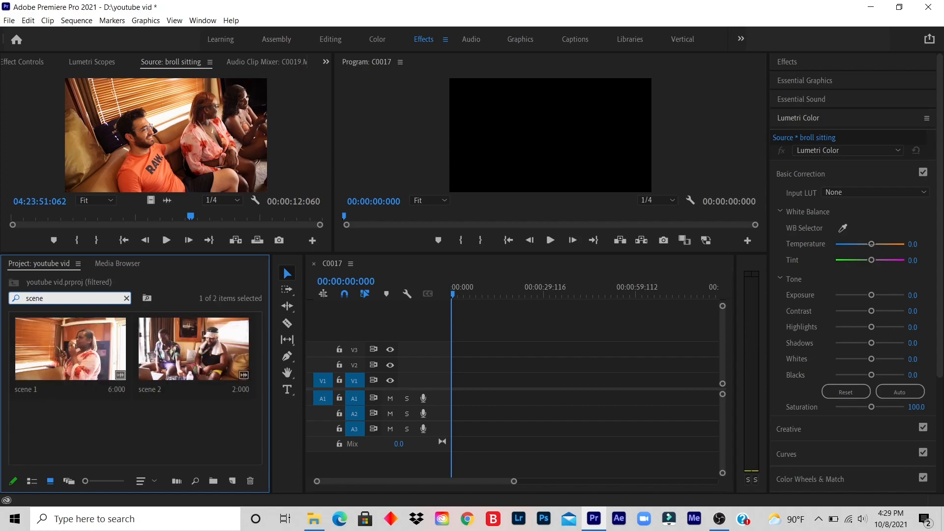
left_click(126, 298)
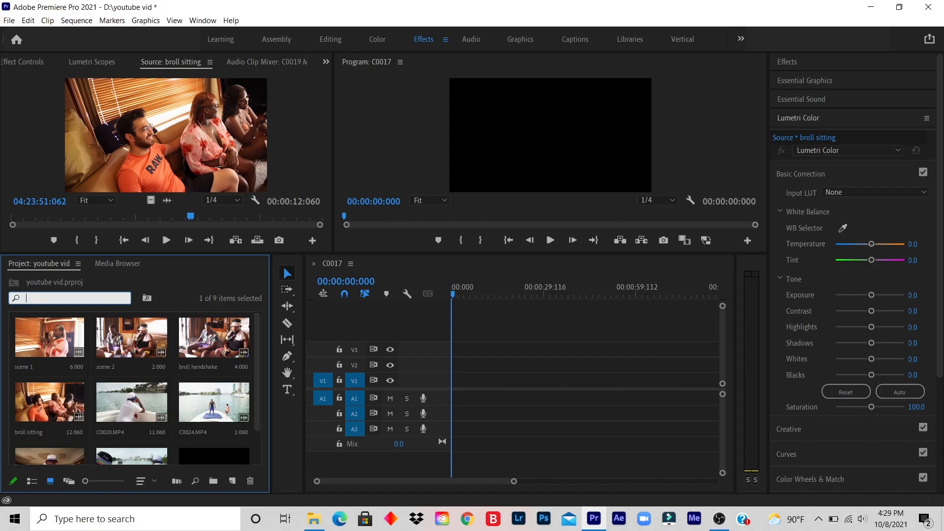
left_click(69, 297)
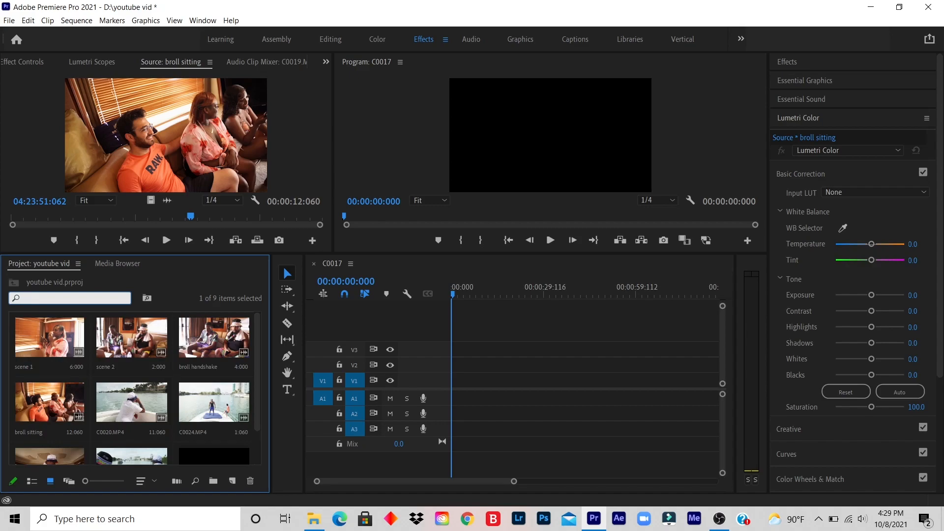
- Add 'scene 1' to sequence C0017 and set its timeline clip label to Green
left_click(48, 338)
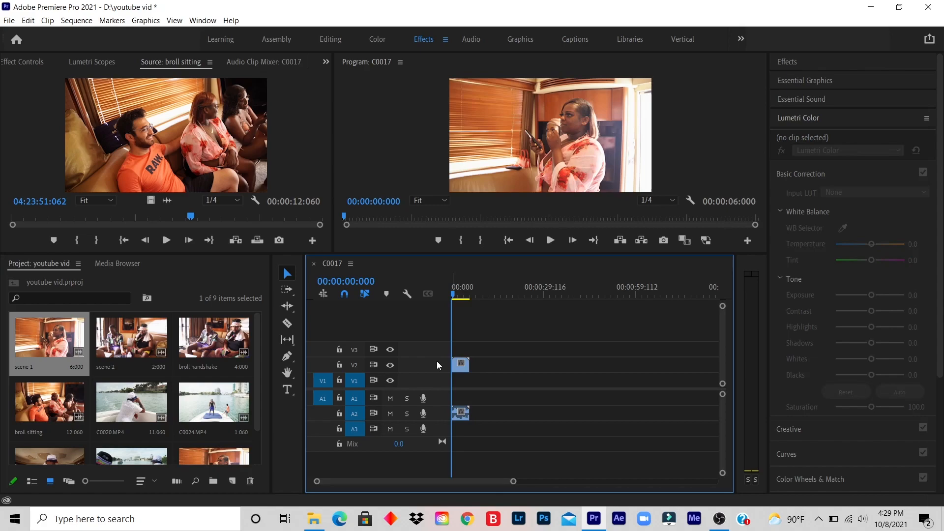
right_click(460, 365)
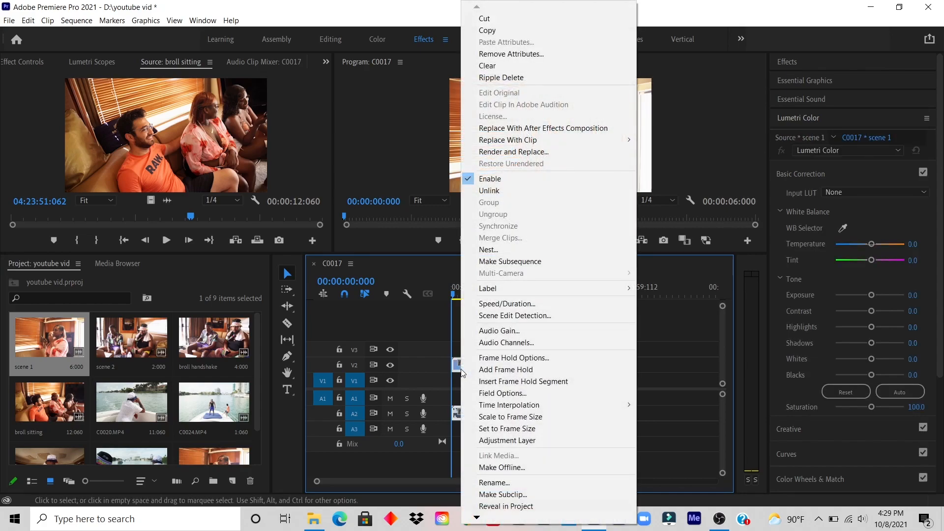
mouse_move(507, 303)
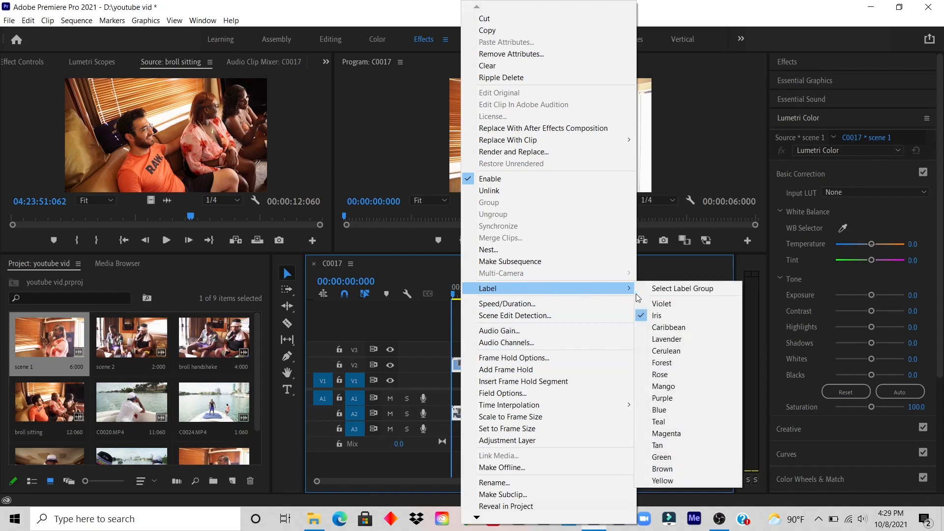
mouse_move(667, 339)
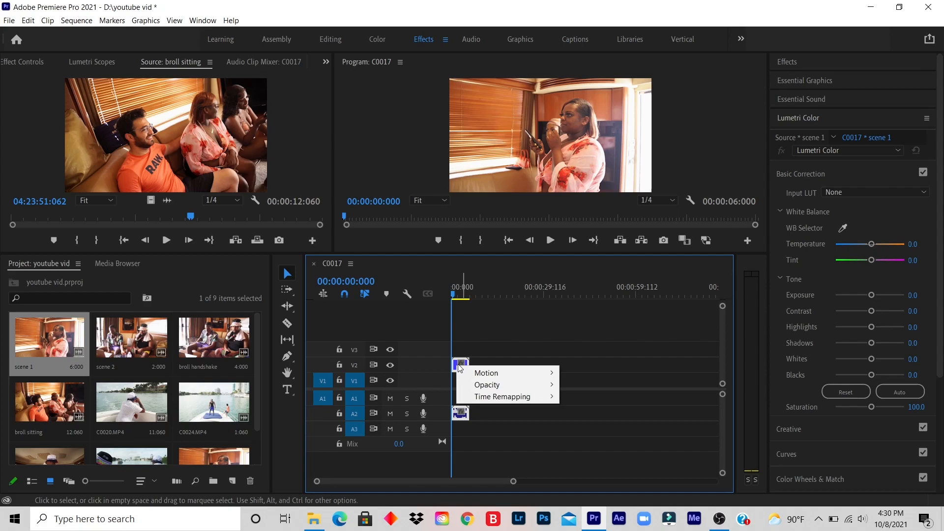
right_click(460, 362)
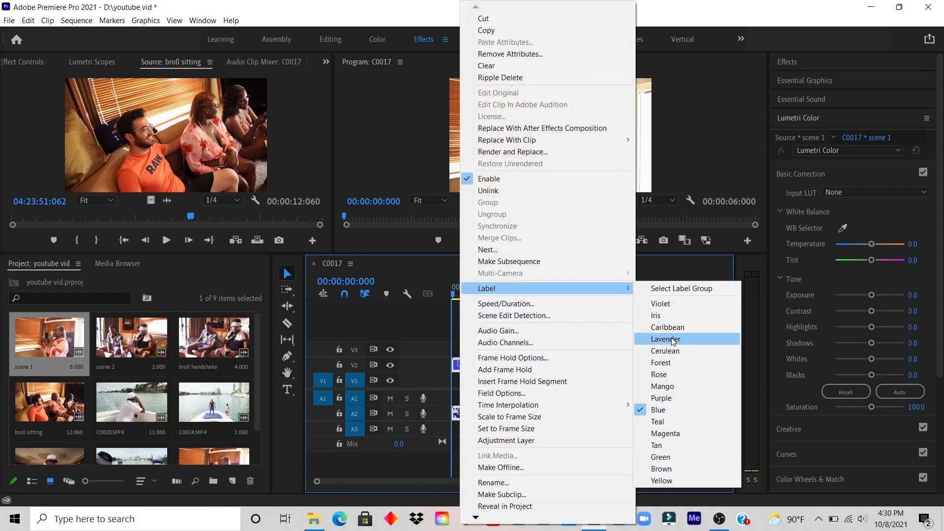
mouse_move(686, 456)
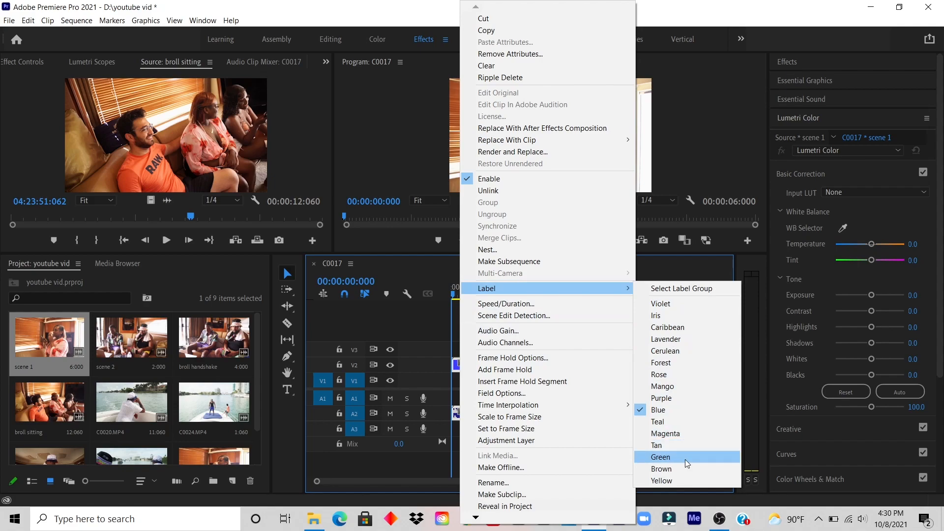
left_click(661, 457)
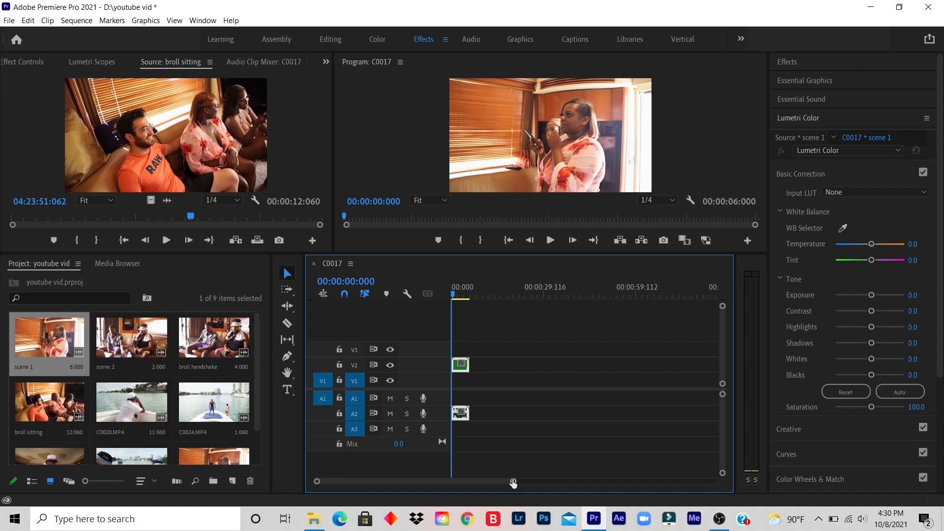